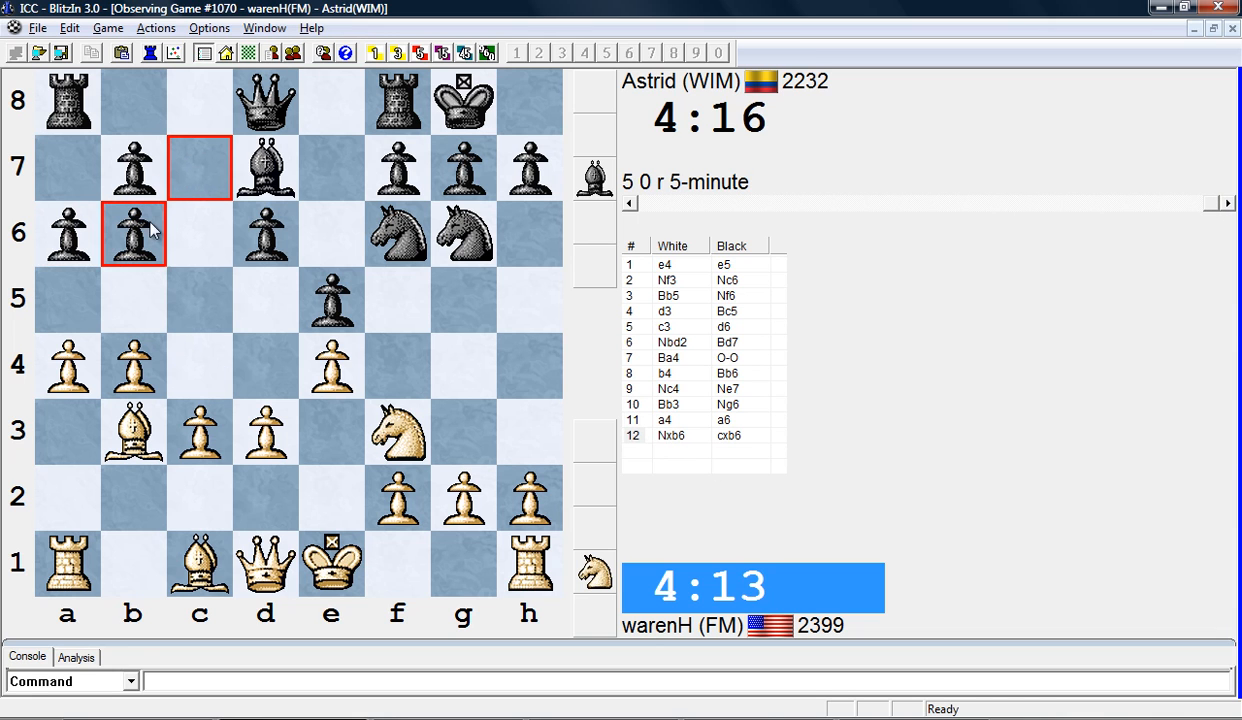
pyautogui.moveTo(85, 185)
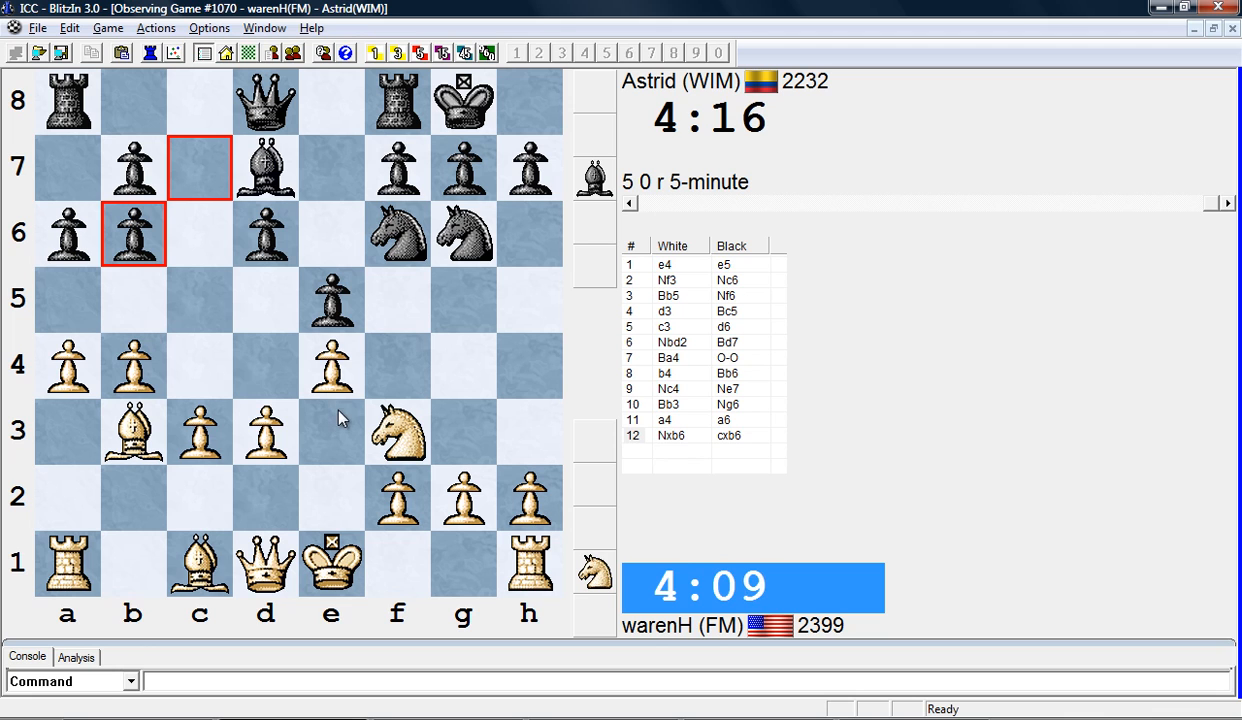
pyautogui.moveTo(347, 390)
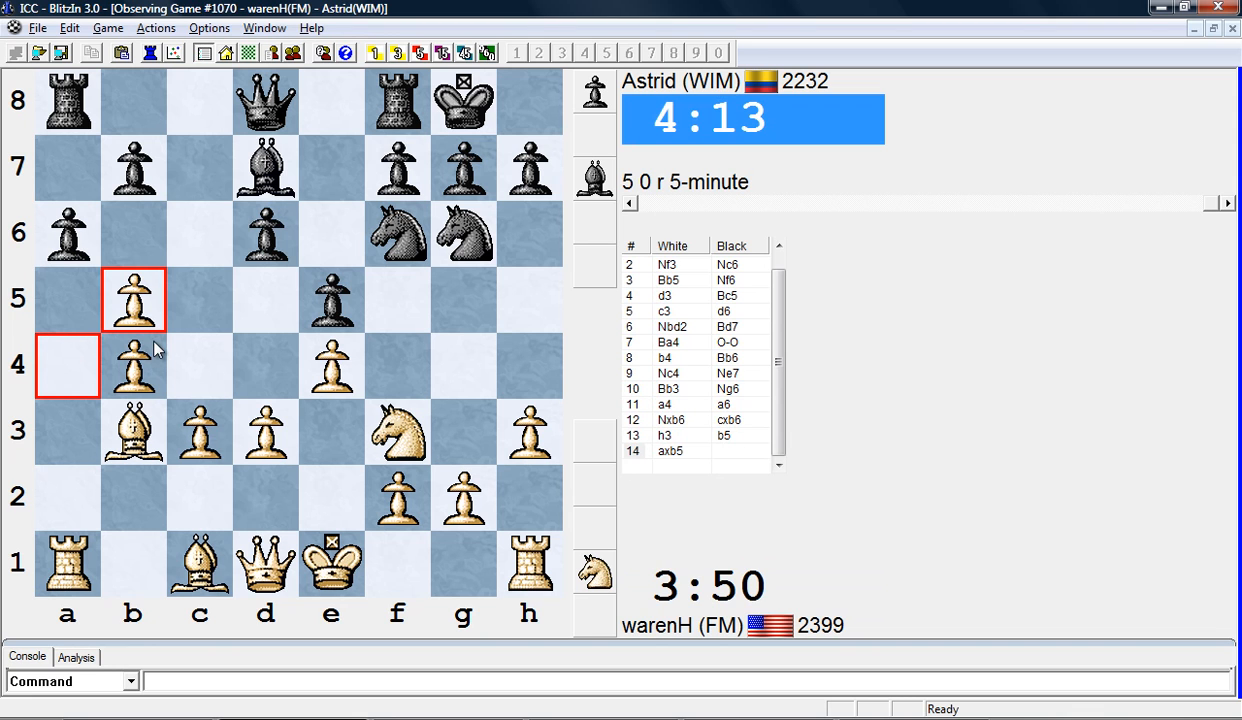
pyautogui.moveTo(85, 365)
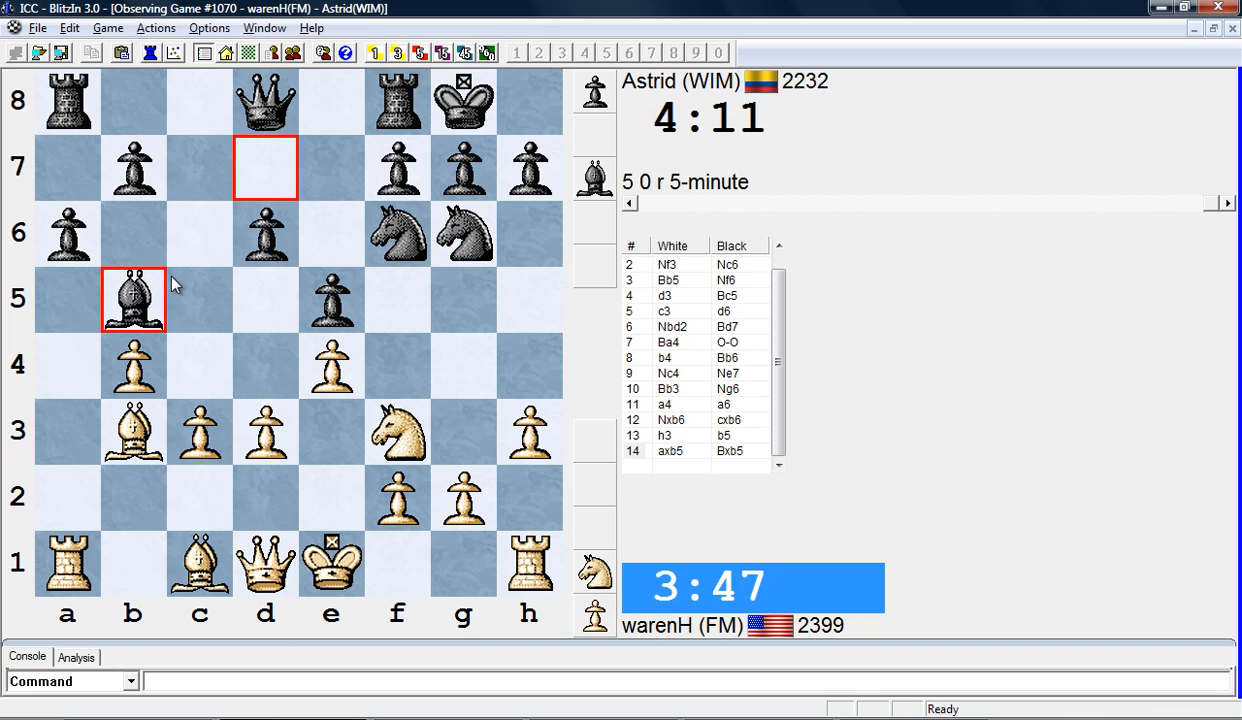
pyautogui.moveTo(200, 320)
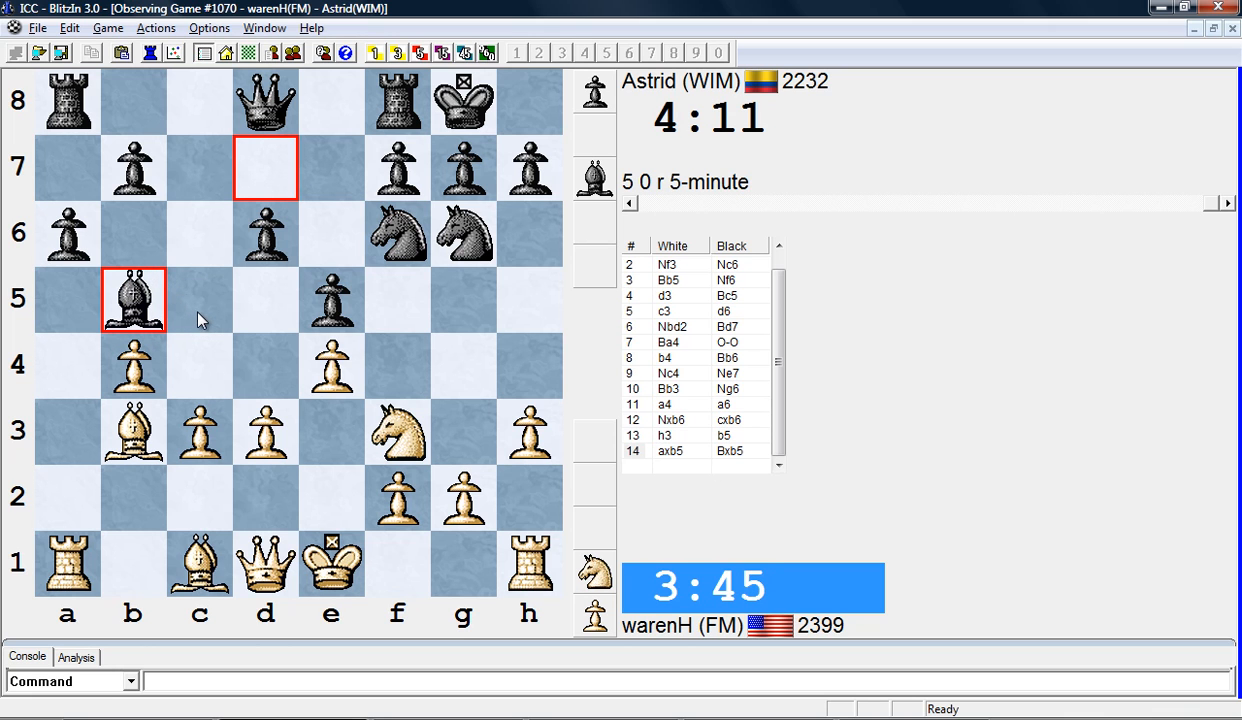
pyautogui.moveTo(213, 353)
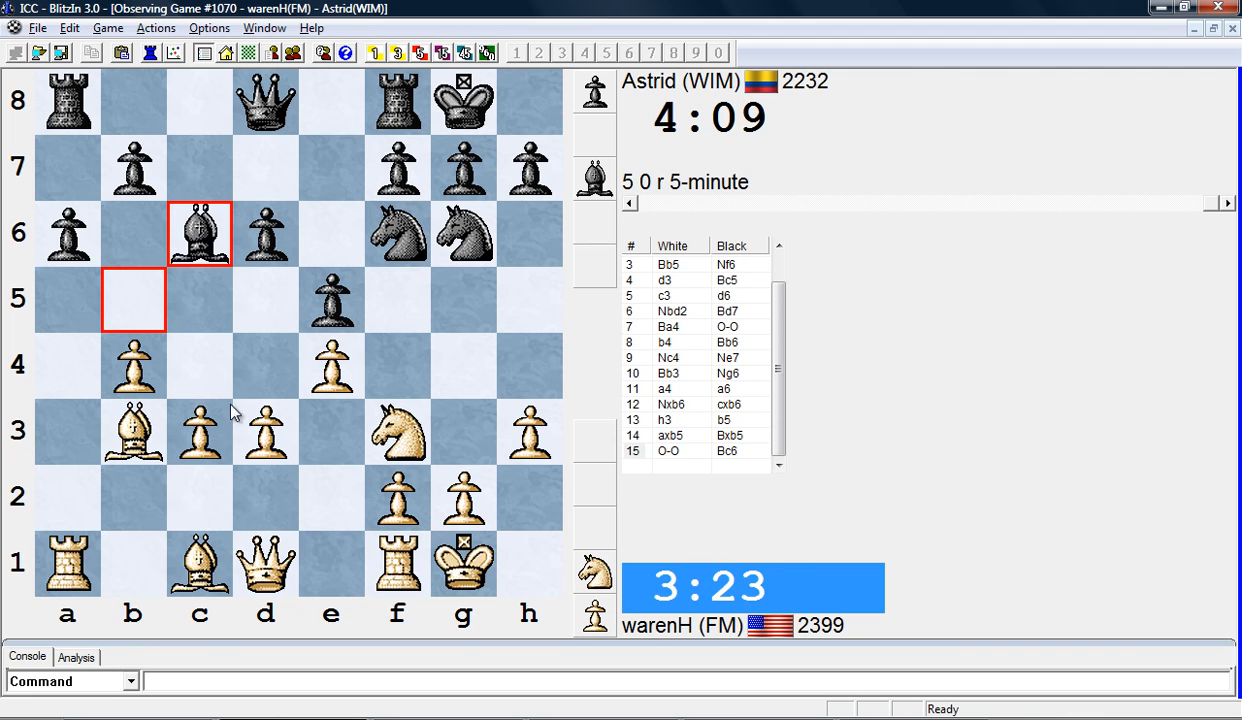
pyautogui.moveTo(220, 378)
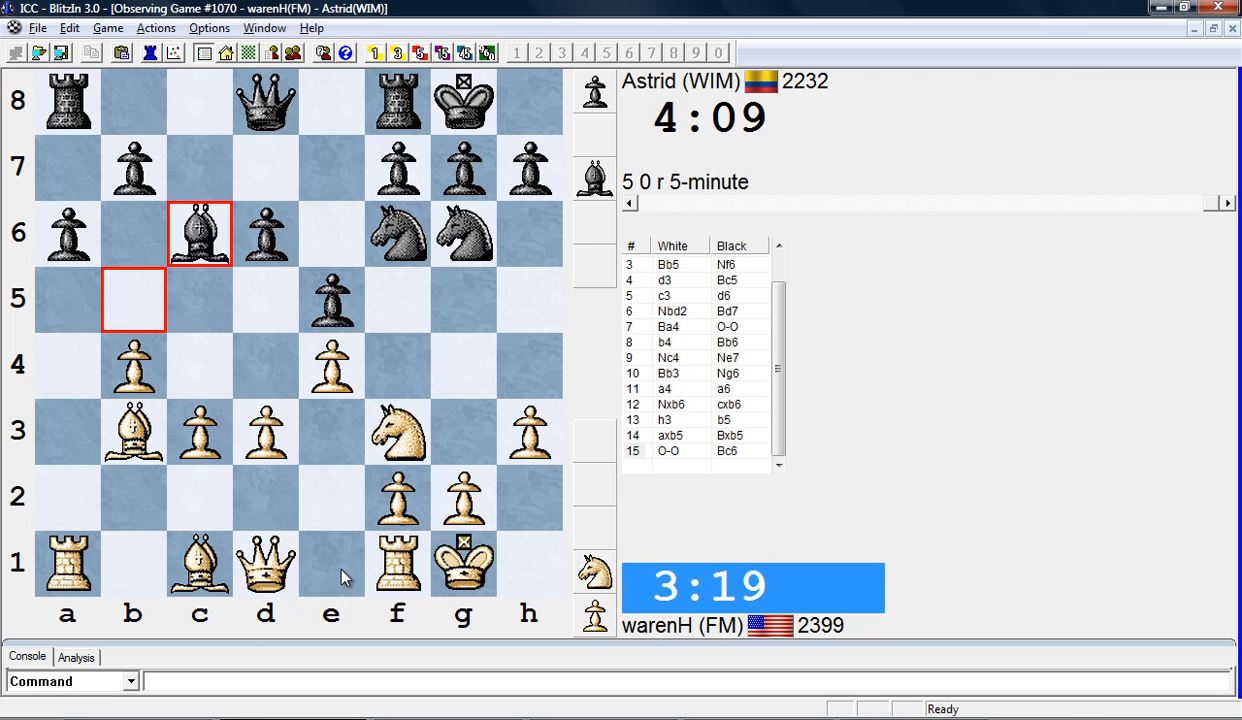
pyautogui.moveTo(162, 580)
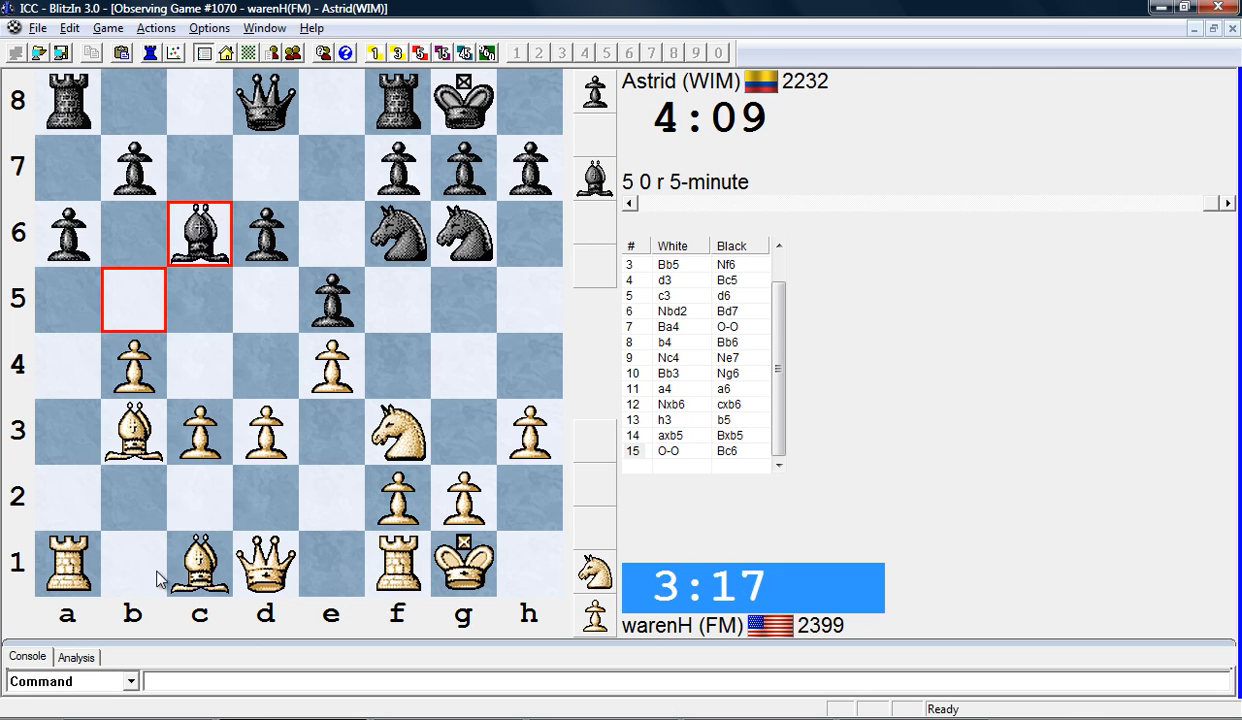
pyautogui.moveTo(135, 510)
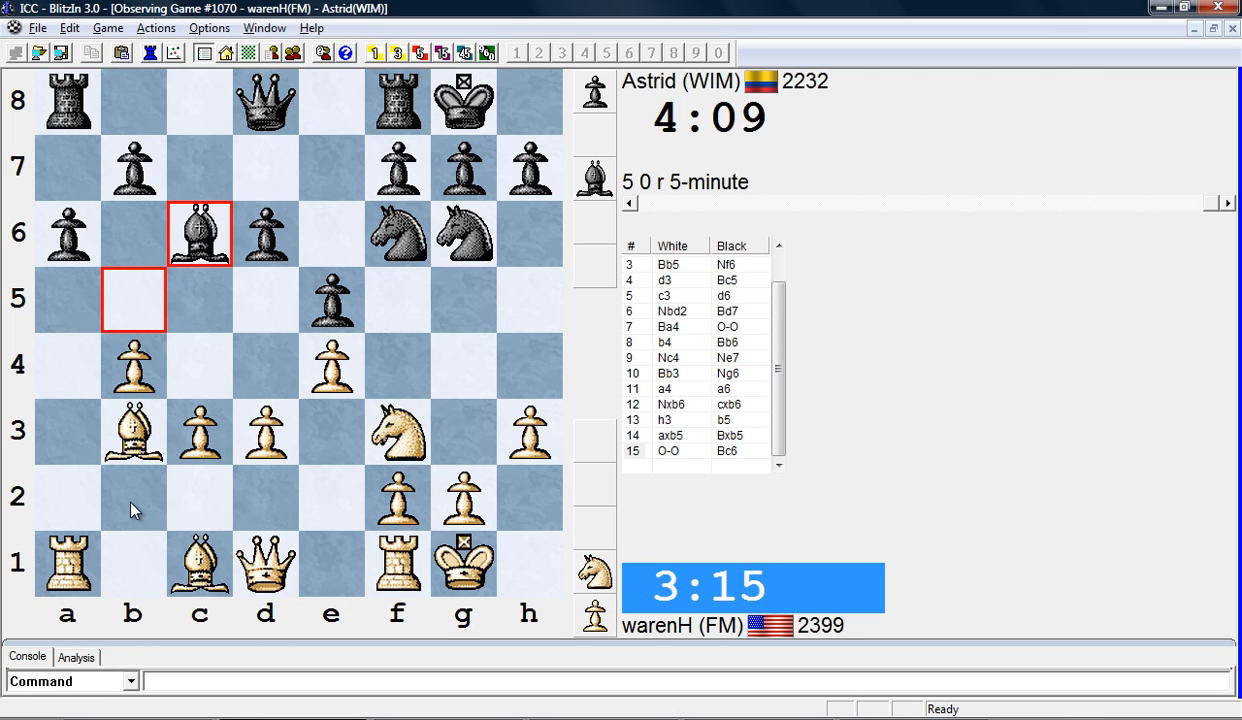
pyautogui.moveTo(197, 375)
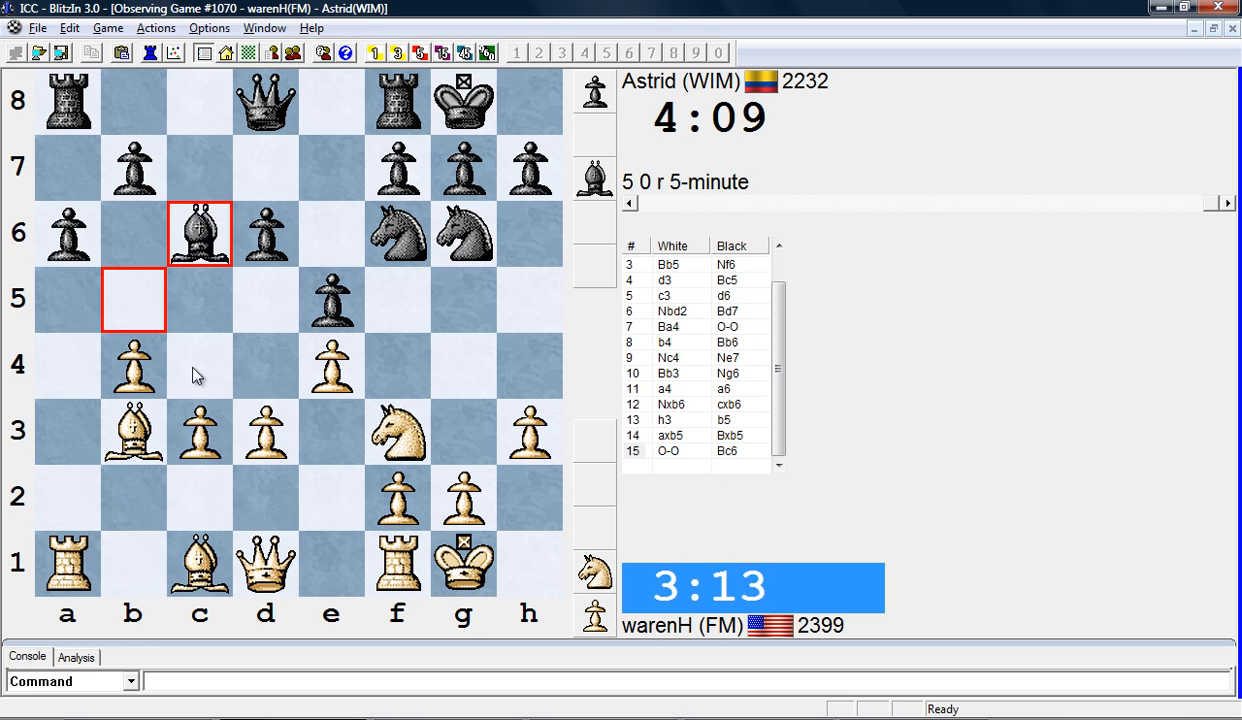
pyautogui.moveTo(283, 270)
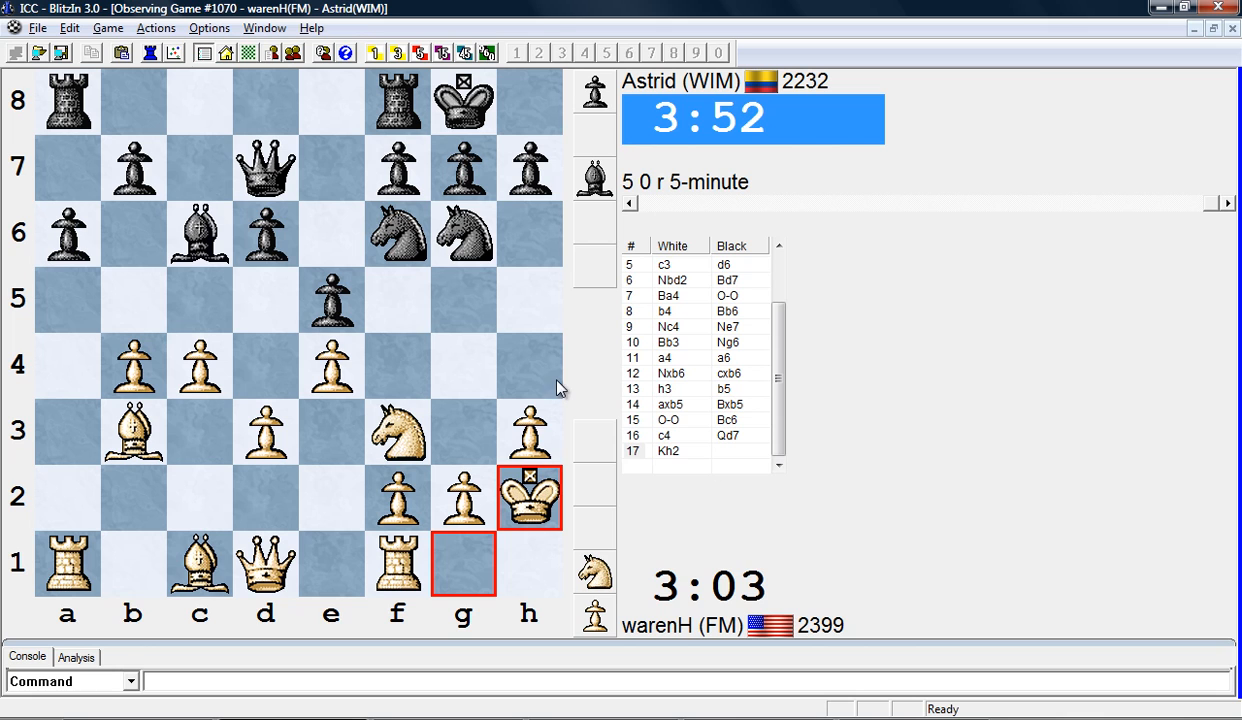
pyautogui.moveTo(388, 307)
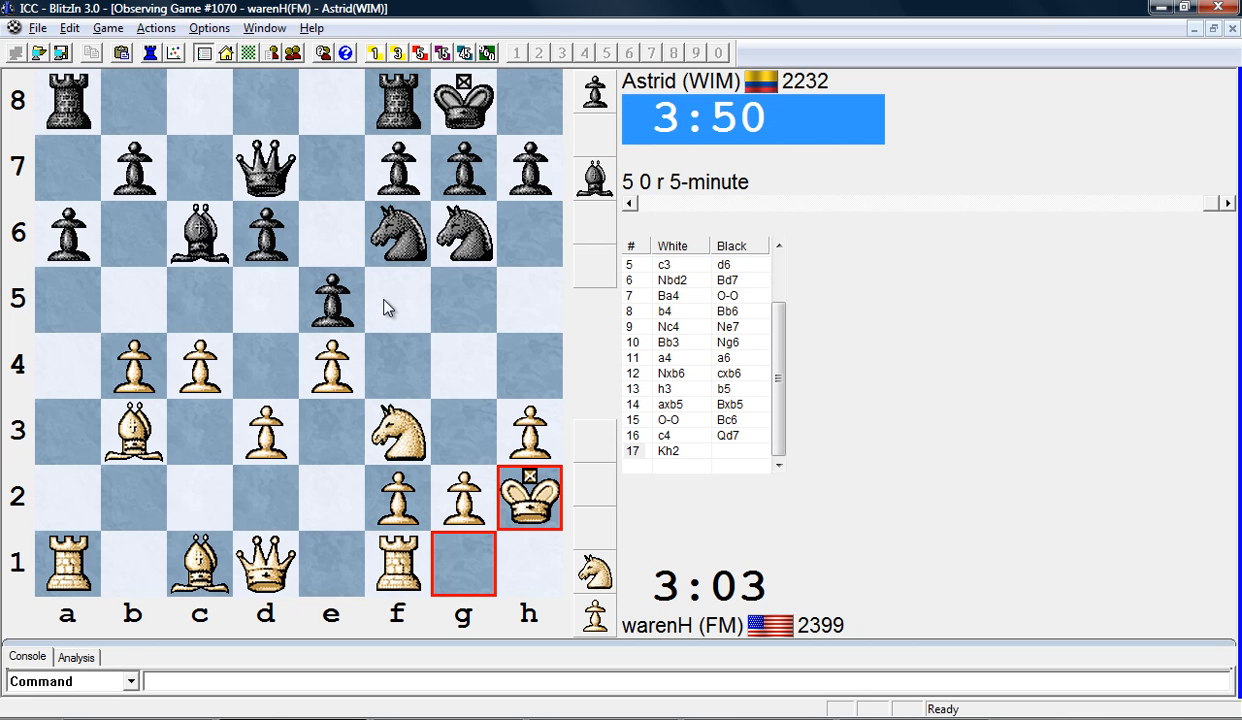
pyautogui.moveTo(465, 310)
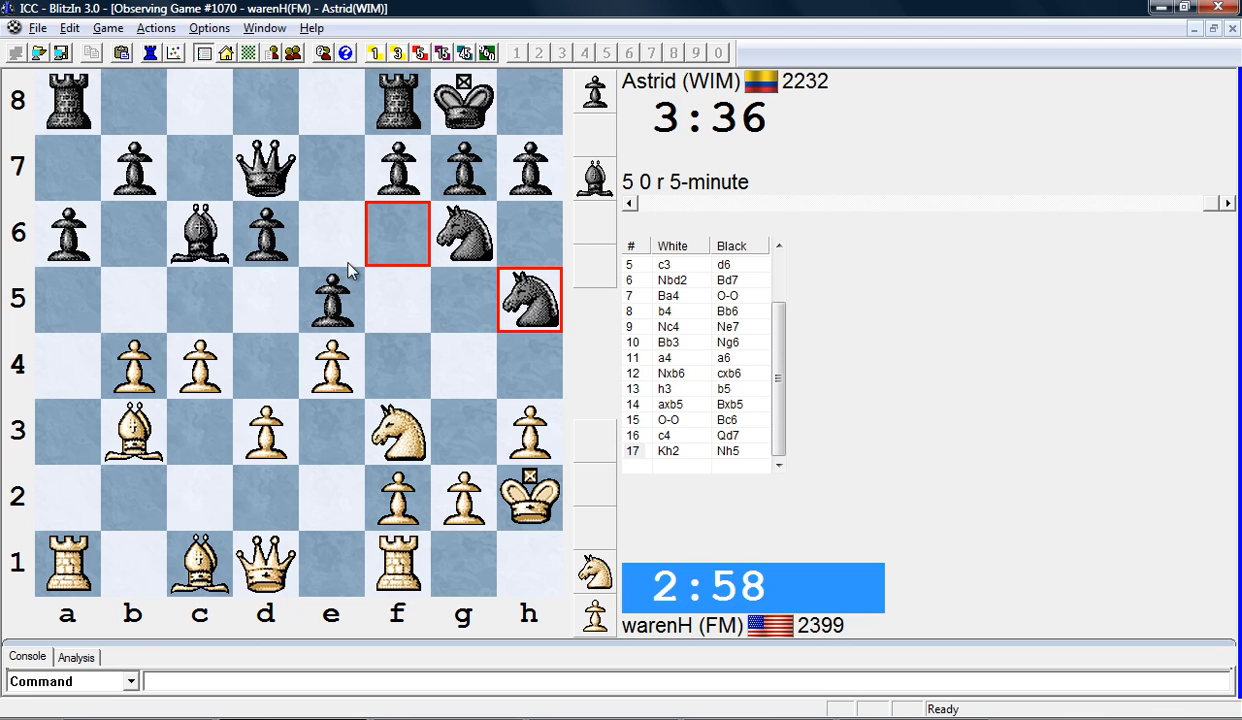
pyautogui.moveTo(355, 313)
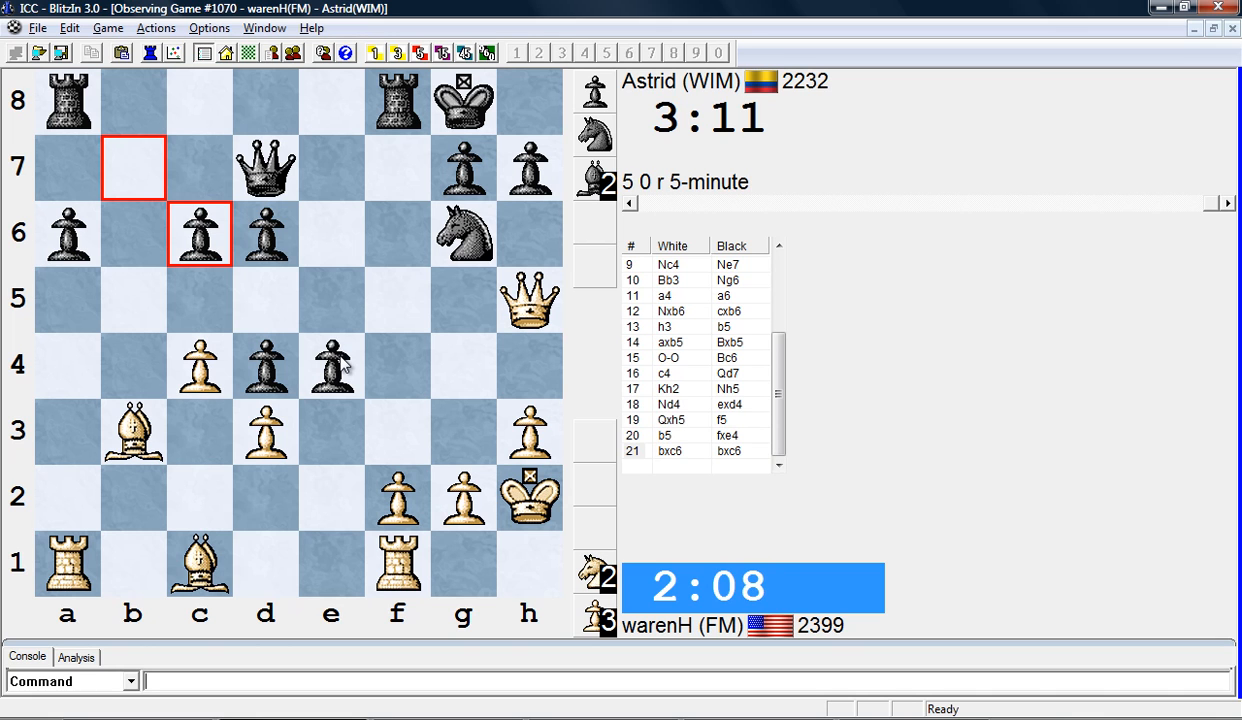
pyautogui.moveTo(407, 380)
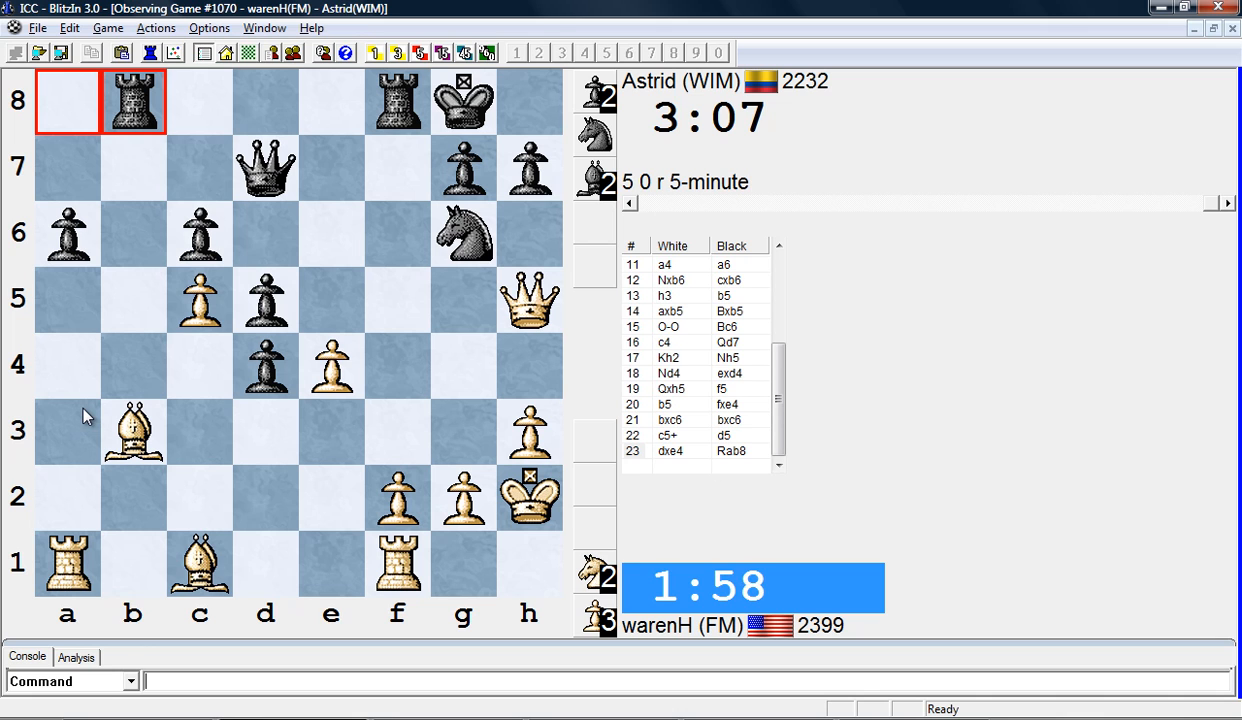
pyautogui.moveTo(93, 405)
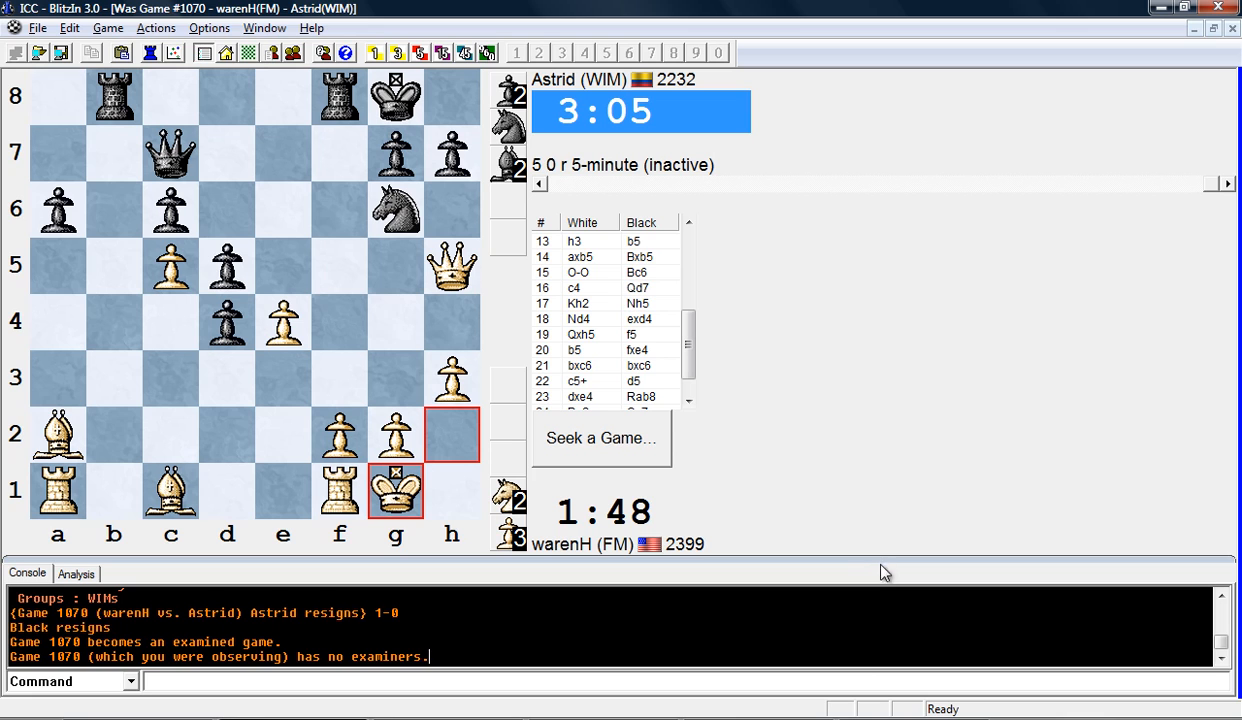
pyautogui.moveTo(879, 560)
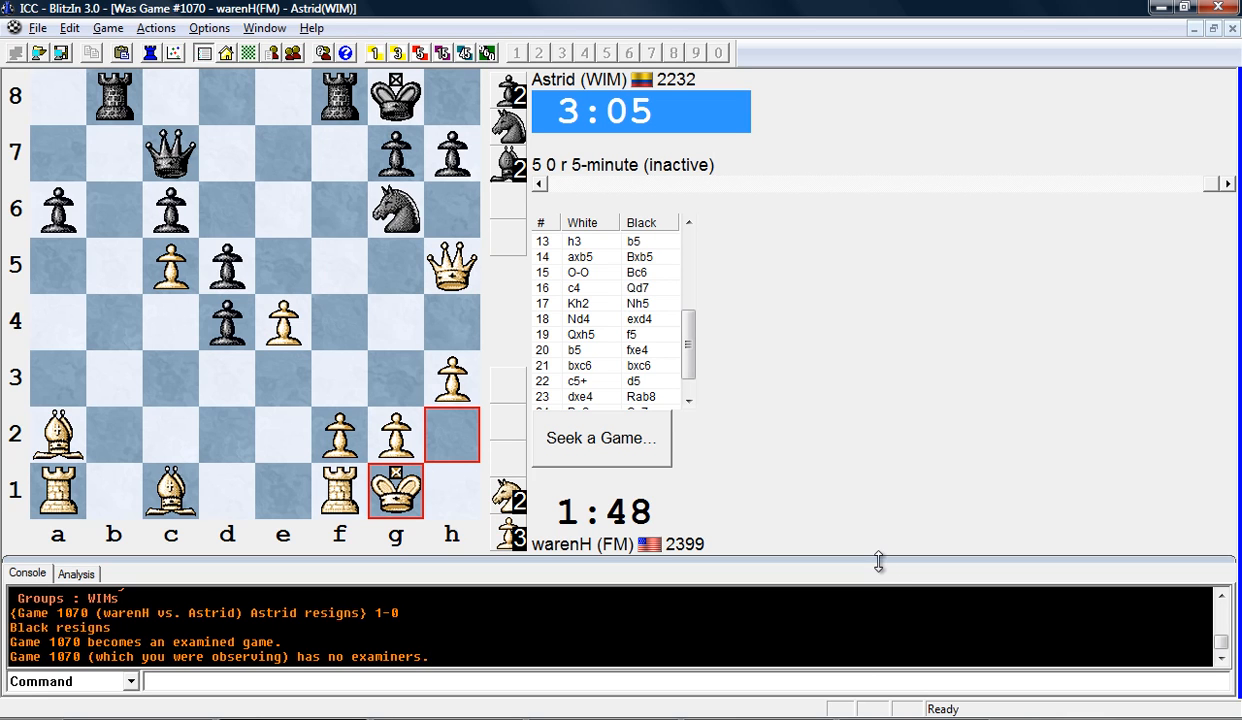
pyautogui.moveTo(851, 599)
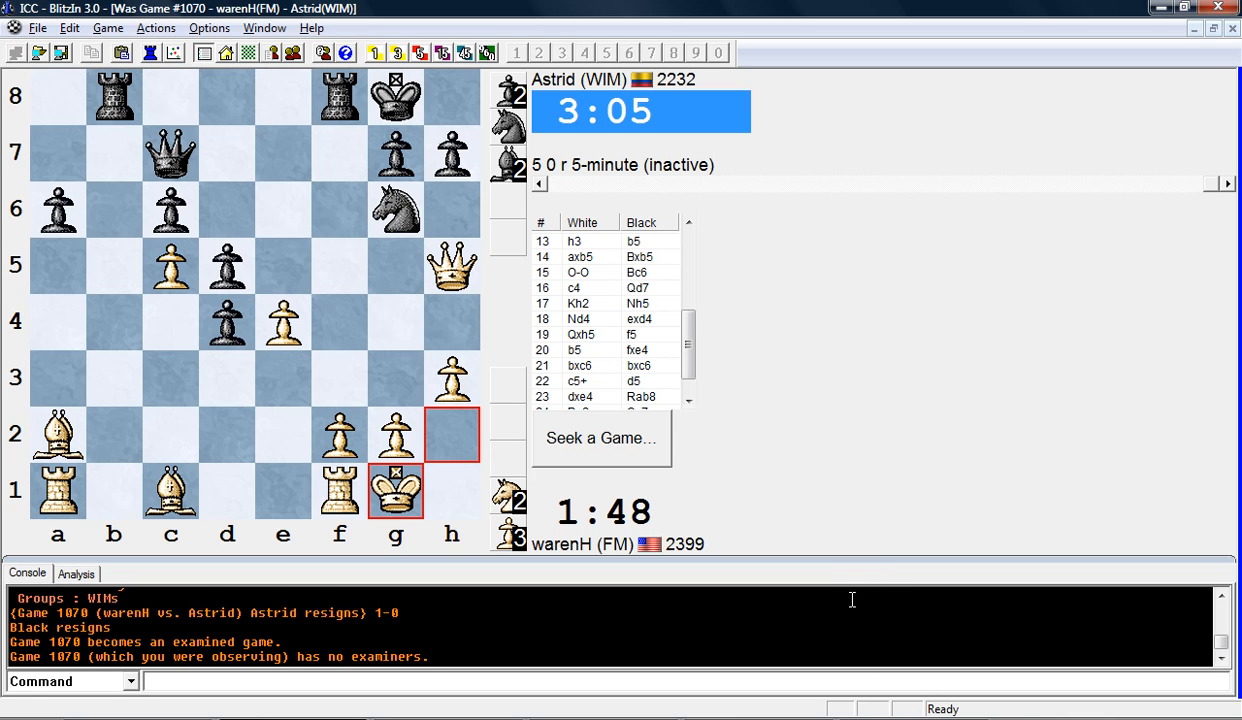